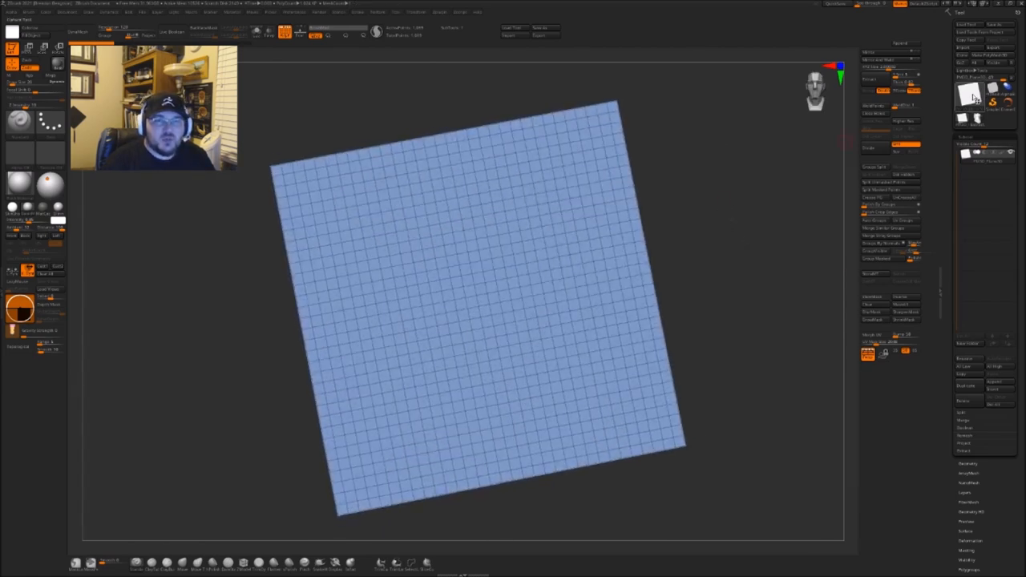
# Step: Turn off PolyFrame to prepare for sculpting the long diagonal ridge
pyautogui.click(964, 92)
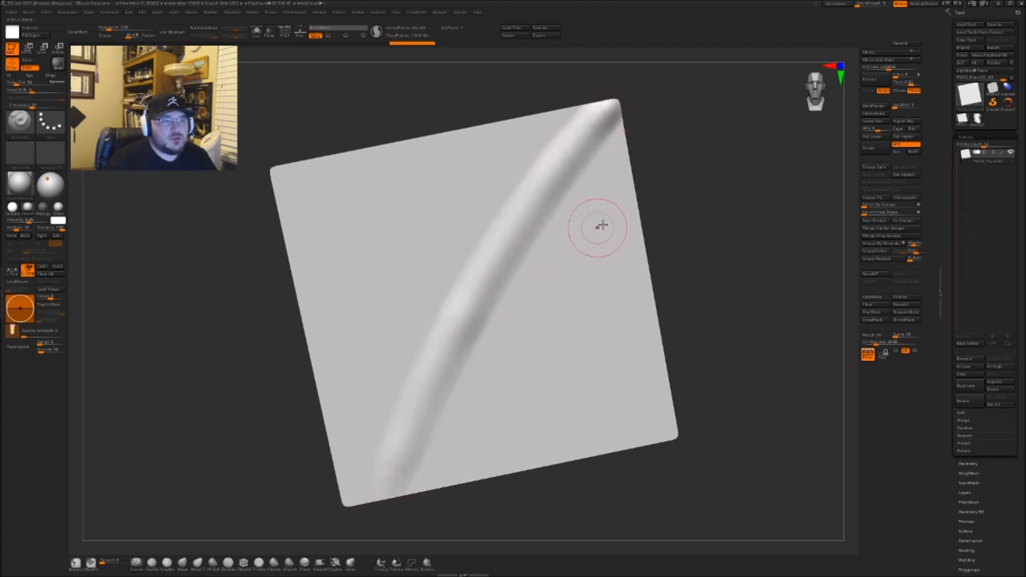
# Step: Stroke another diagonal fold parallel to the first ridge
pyautogui.moveTo(618, 224); pyautogui.dragTo(433, 489)
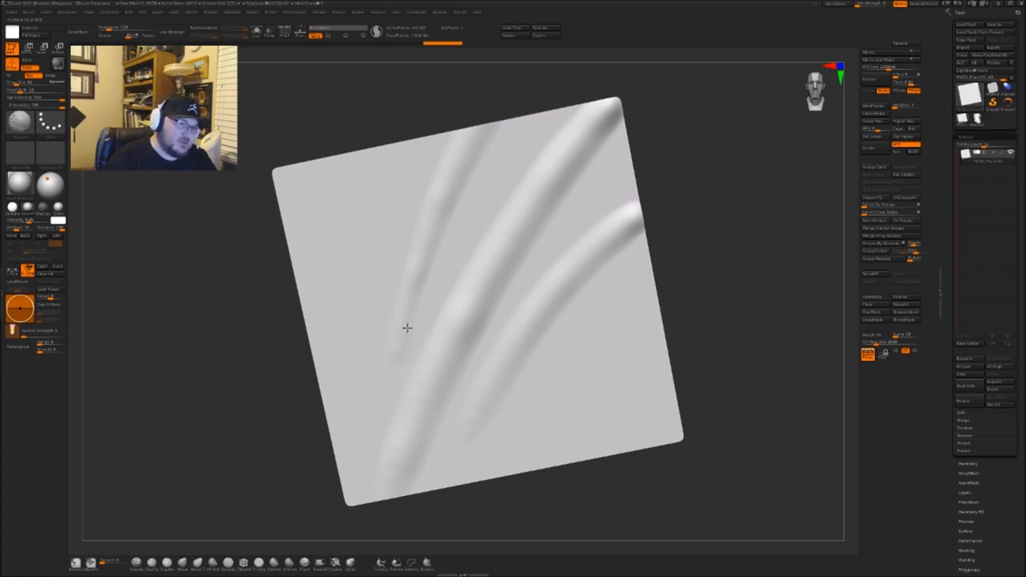
pyautogui.moveTo(534, 199)
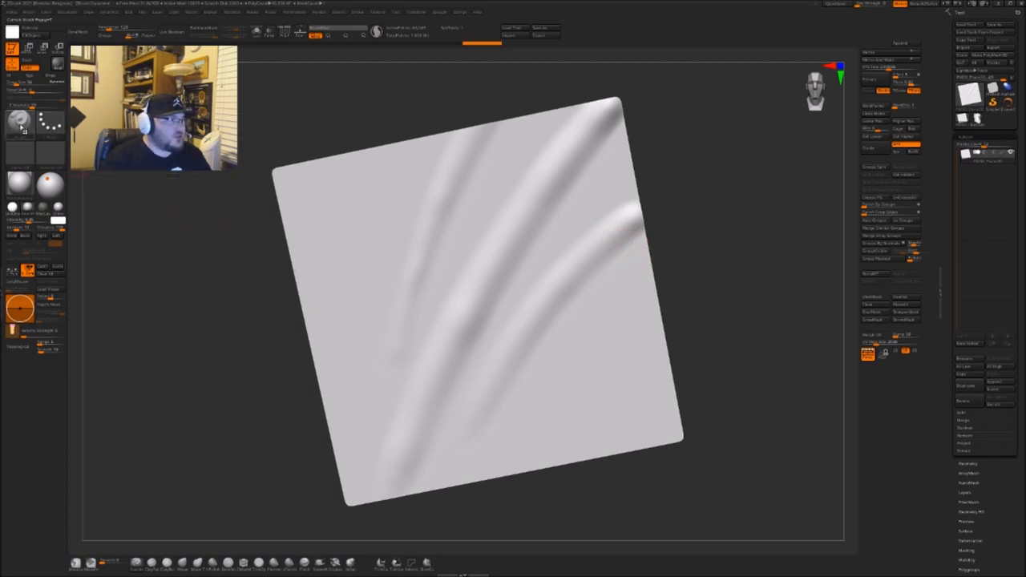
# Step: Open the Alpha palette from the left shelf to choose a new brush alpha
pyautogui.click(16, 120)
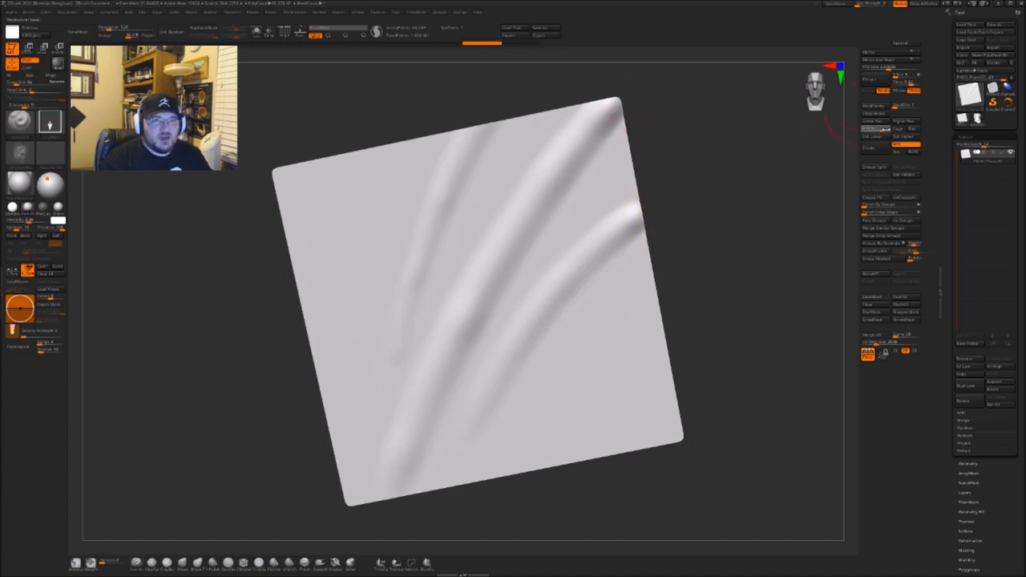
pyautogui.moveTo(611, 290)
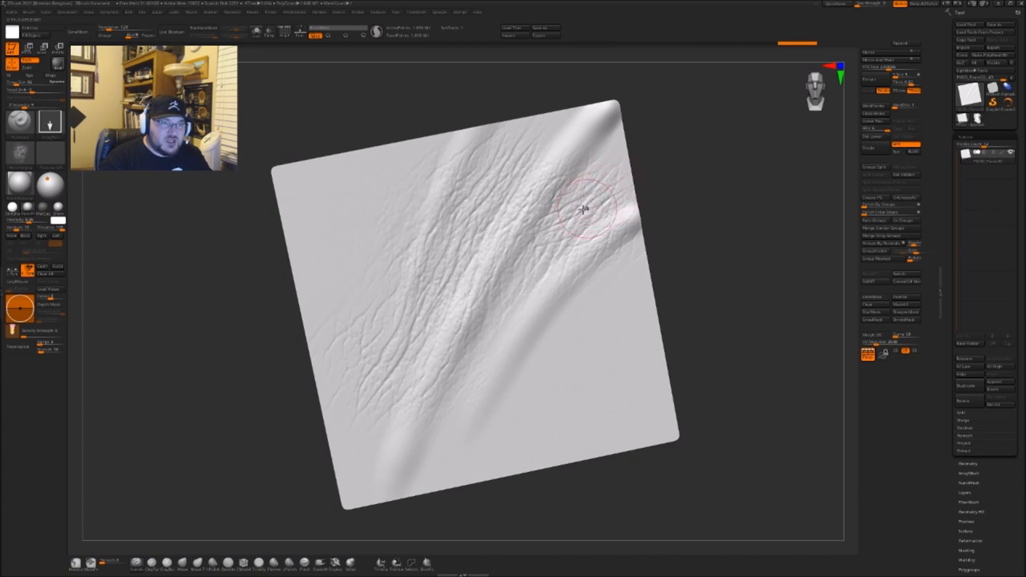
# Step: Stroke fine wrinkle texture over the diagonal folds with the new alpha
pyautogui.moveTo(583, 209); pyautogui.dragTo(587, 236)
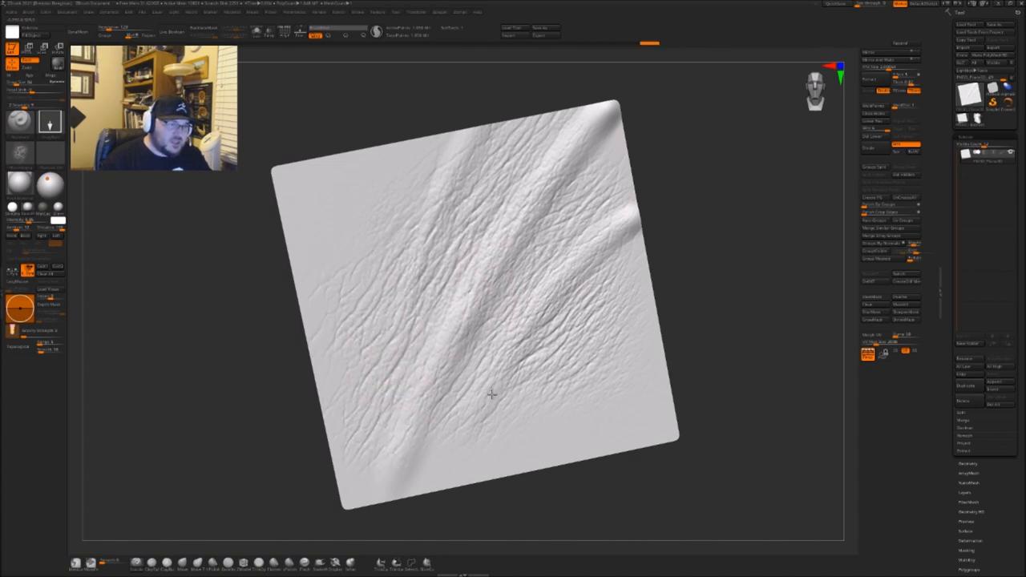
# Step: Switch to a different sculpting brush and deepen the leather cracks between the folds
pyautogui.click(402, 345)
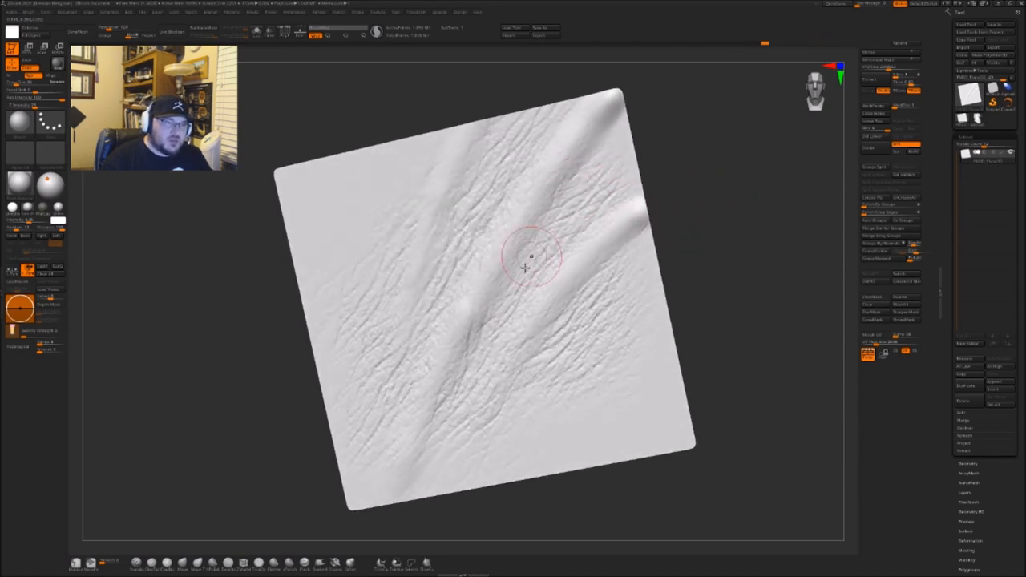
pyautogui.moveTo(525, 265); pyautogui.dragTo(501, 313)
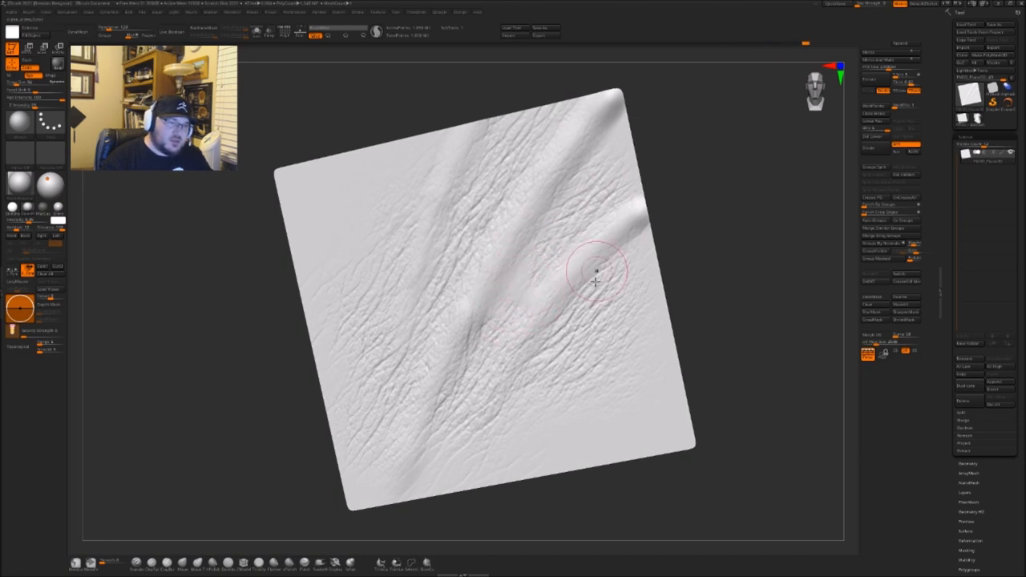
pyautogui.moveTo(782, 256)
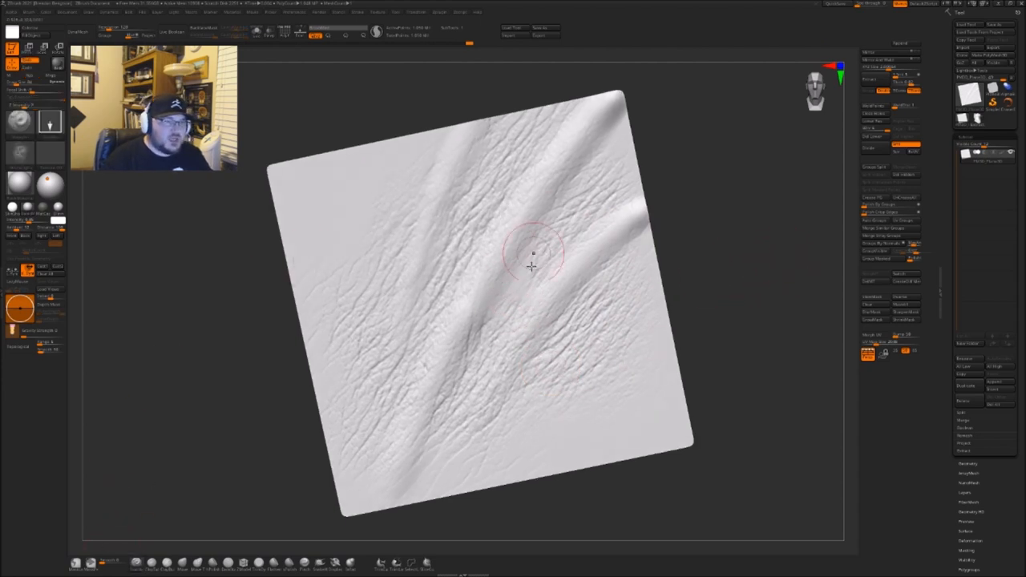
pyautogui.moveTo(653, 288)
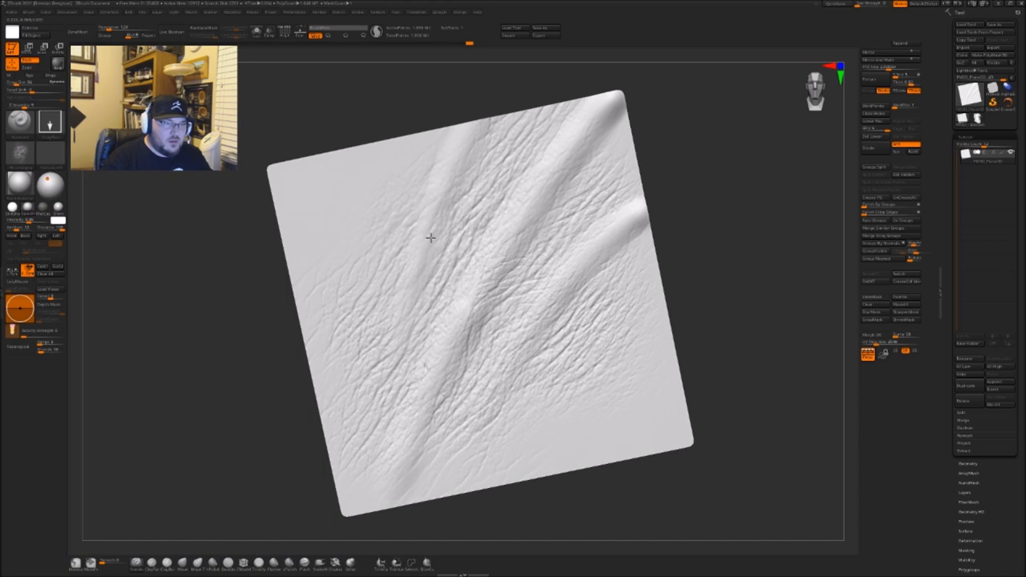
pyautogui.moveTo(788, 332)
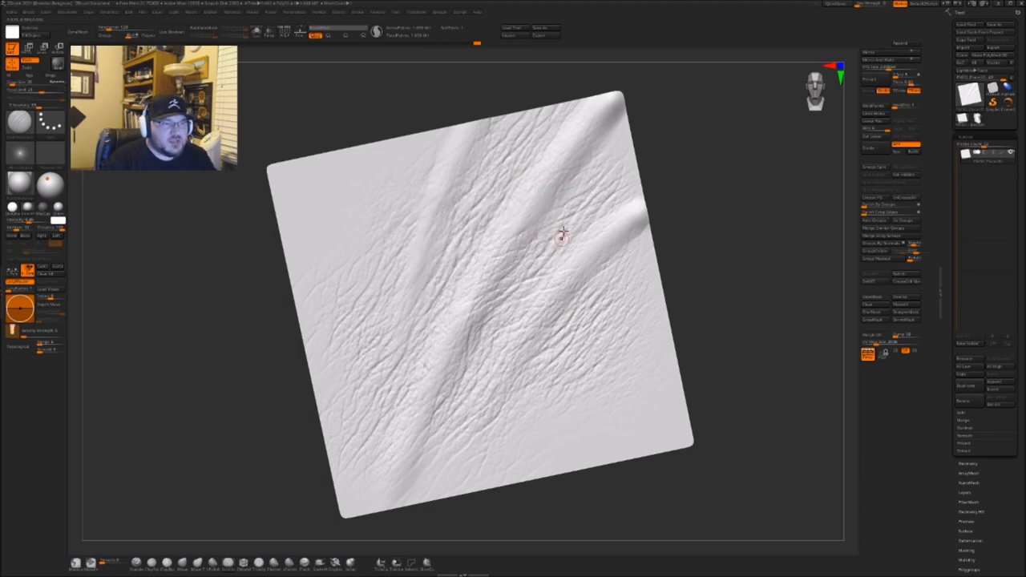
pyautogui.moveTo(564, 207)
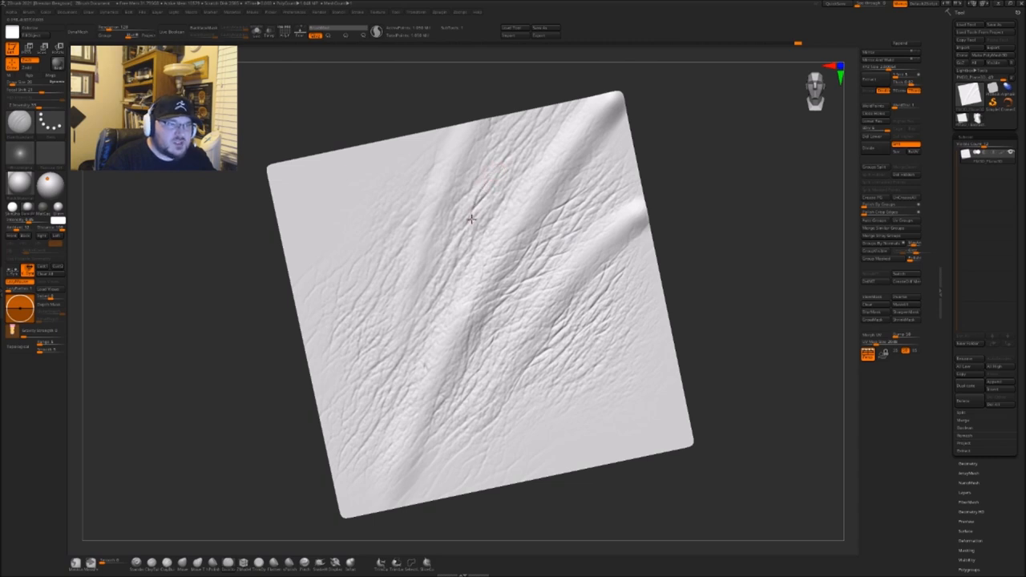
pyautogui.moveTo(501, 165)
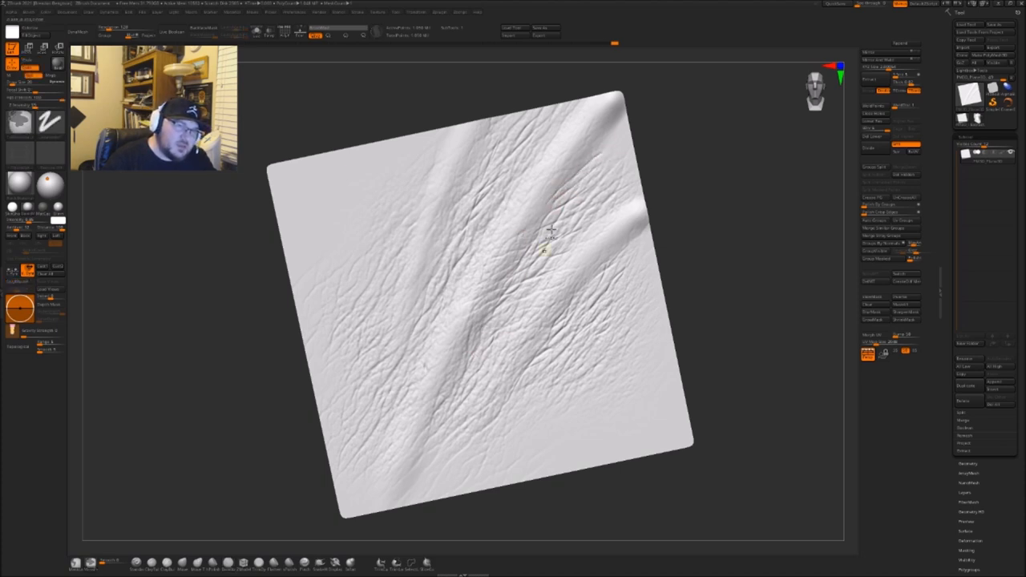
pyautogui.moveTo(549, 248); pyautogui.dragTo(584, 181)
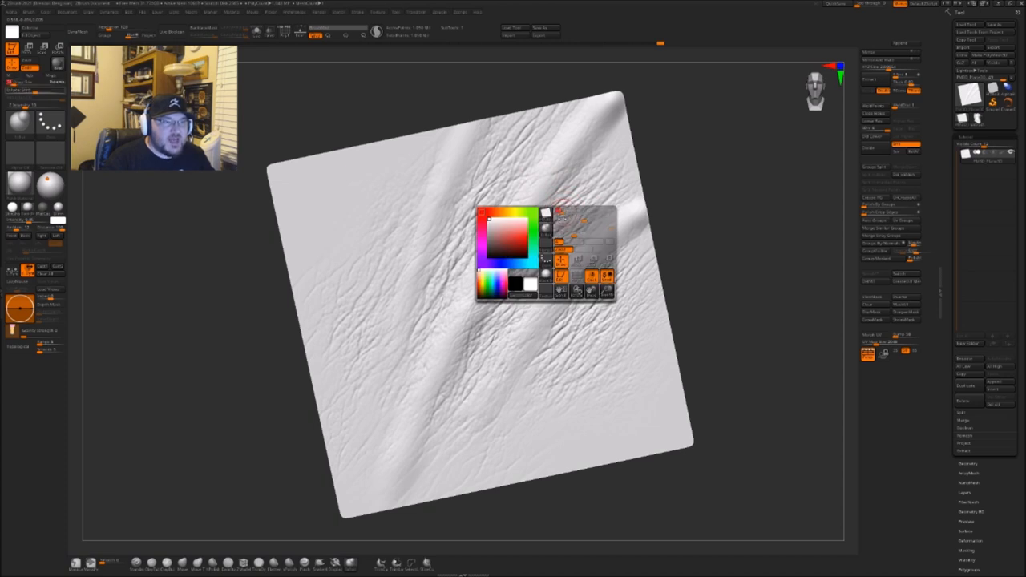
# Step: Close the popup palette to continue crease sculpting on the plane
pyautogui.click(560, 226)
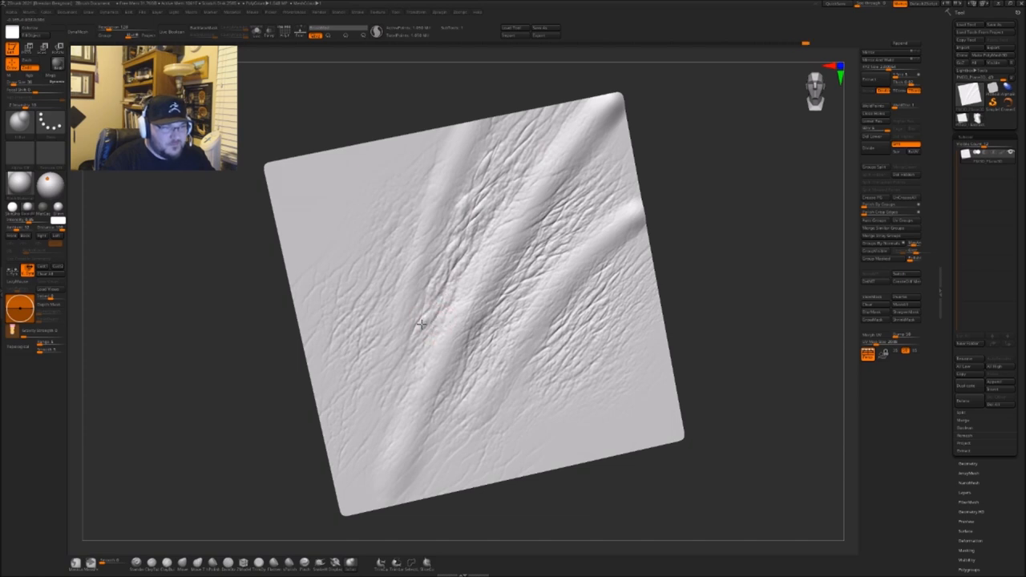
pyautogui.moveTo(433, 265)
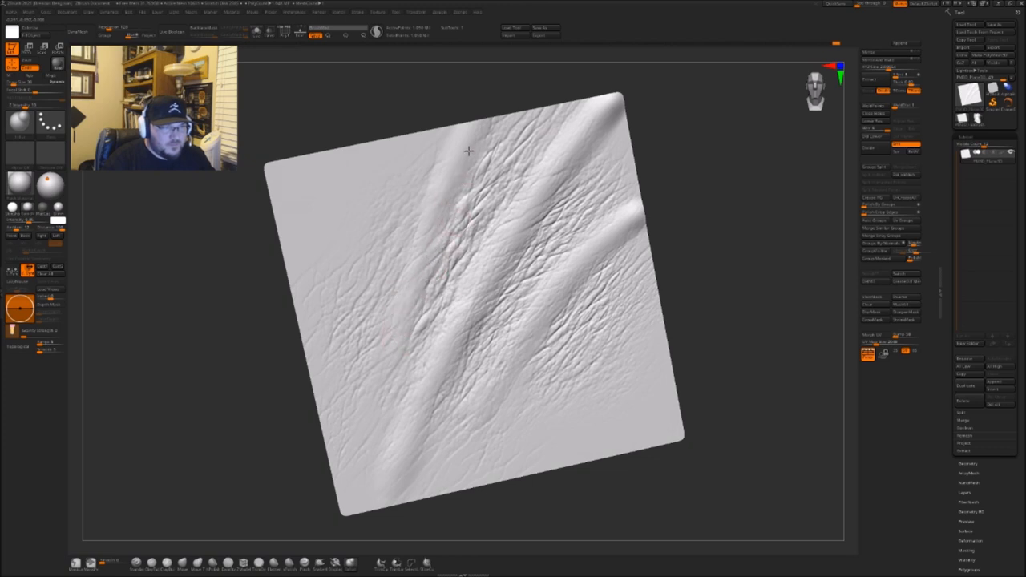
# Step: Puff up the skin between the diagonal stress lines with a brush stroke
pyautogui.moveTo(469, 150); pyautogui.dragTo(514, 185)
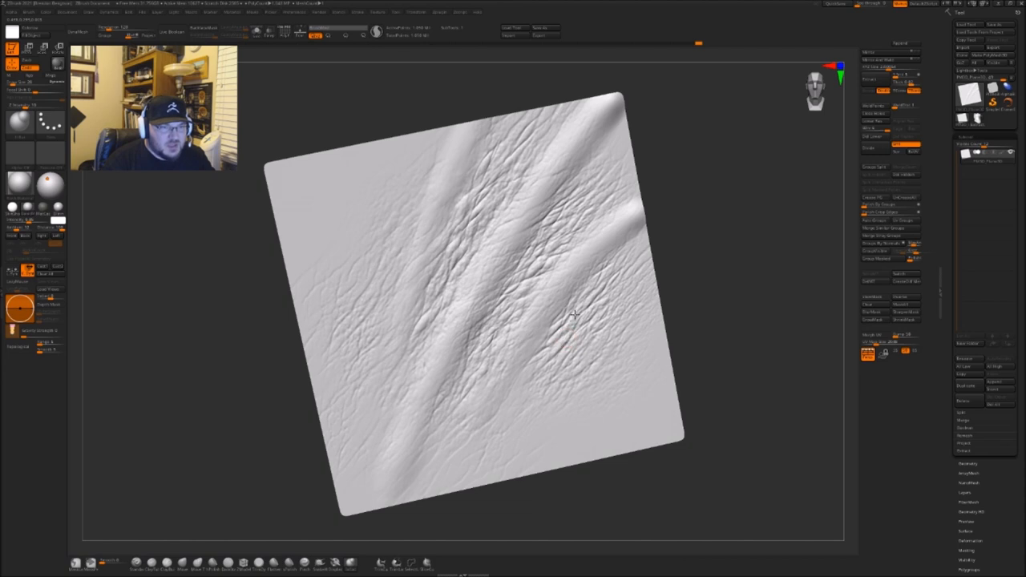
pyautogui.moveTo(591, 272)
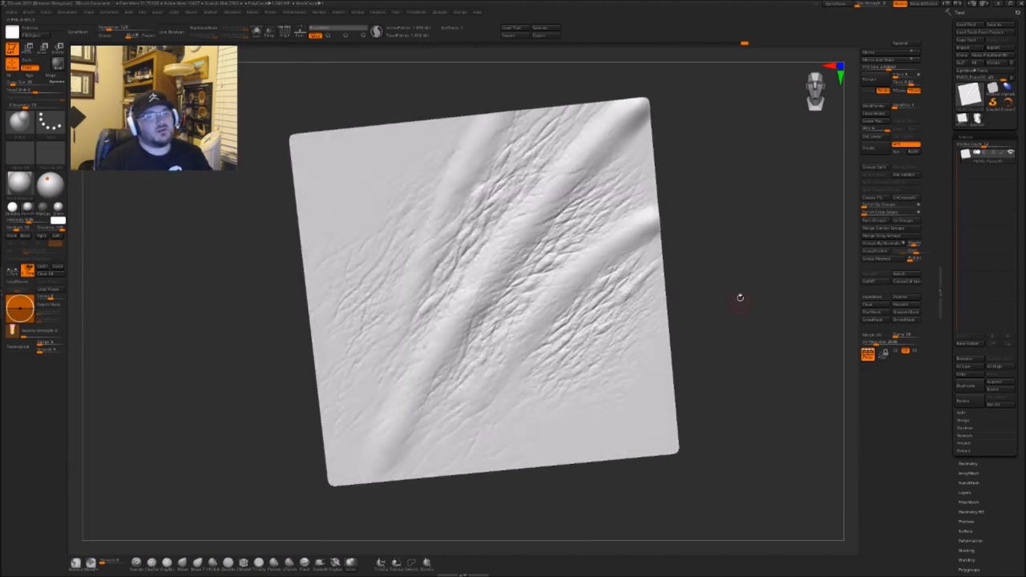
pyautogui.moveTo(736, 260)
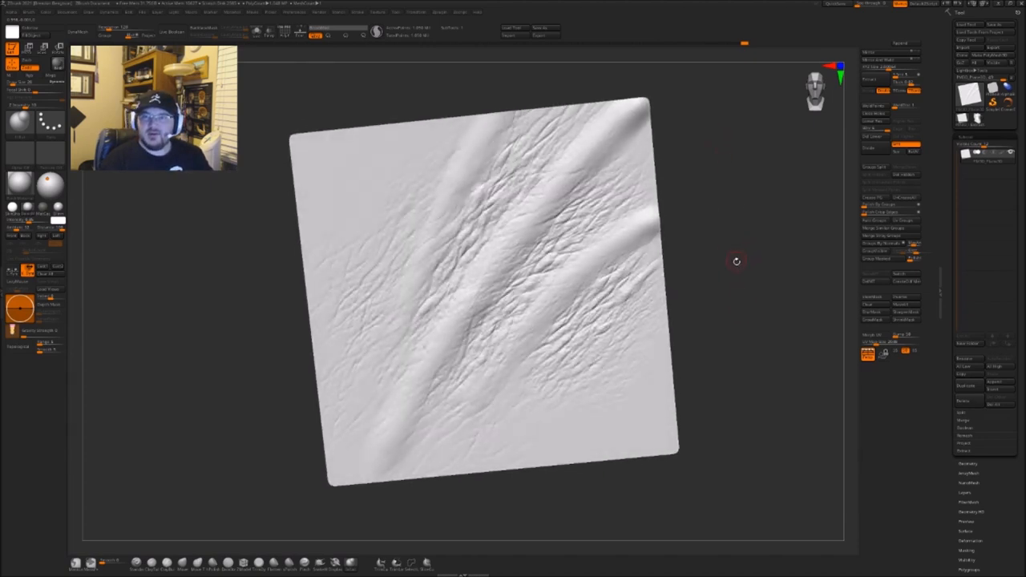